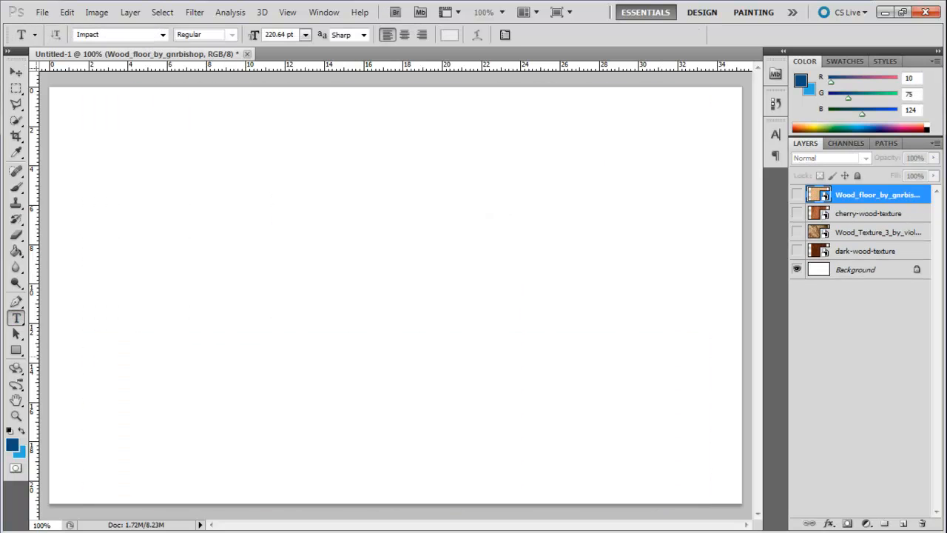
Step: Start the text line on the canvas where Woody will be written in Impact
click(171, 289)
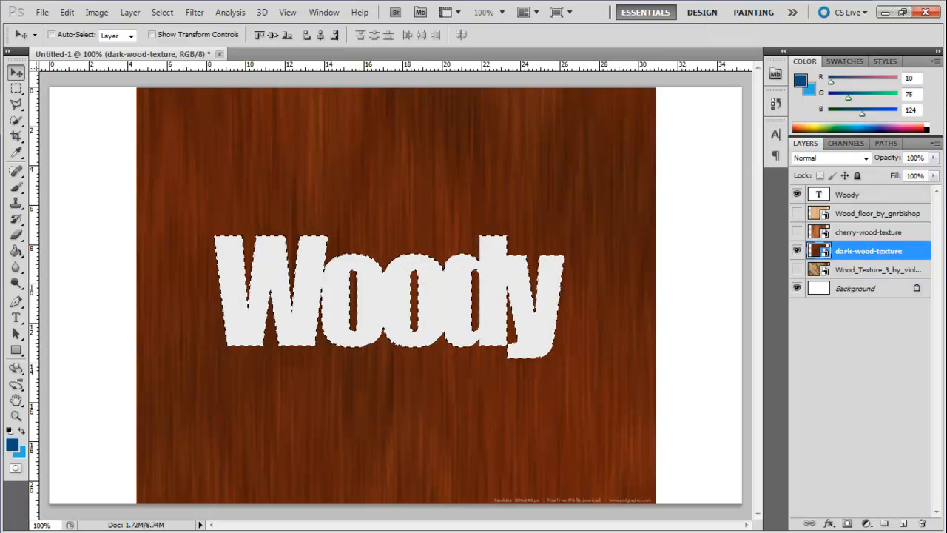
Step: Bring up Select > Modify to reshape the Woody selection before stroking it brown
click(161, 12)
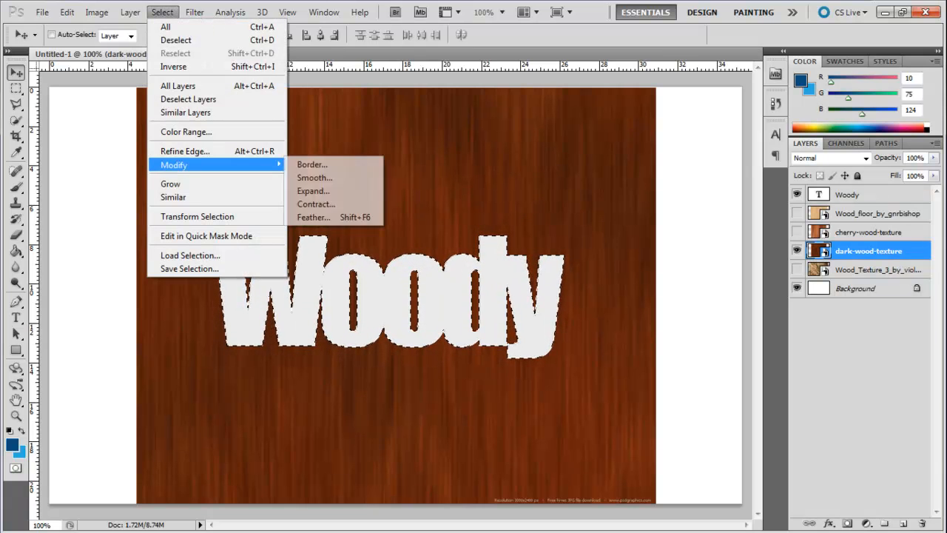
mouse_move(313, 191)
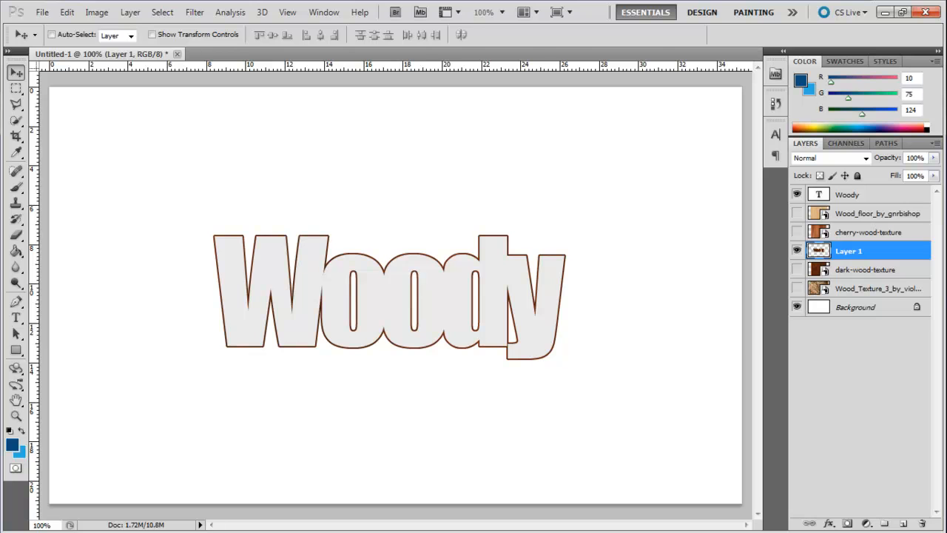
click(847, 194)
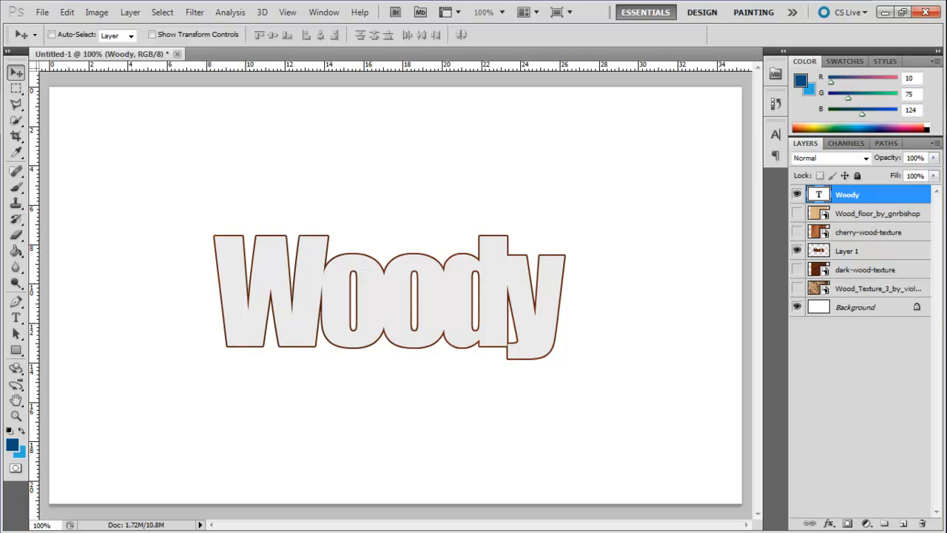
click(850, 250)
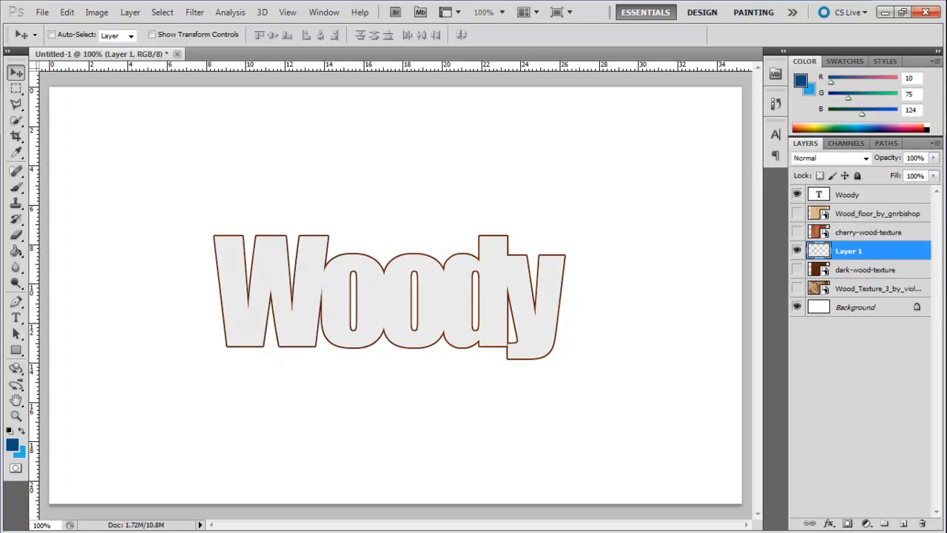
Step: Bring up Layer Style for the Outline layer and move the dialog clear of the word
click(796, 231)
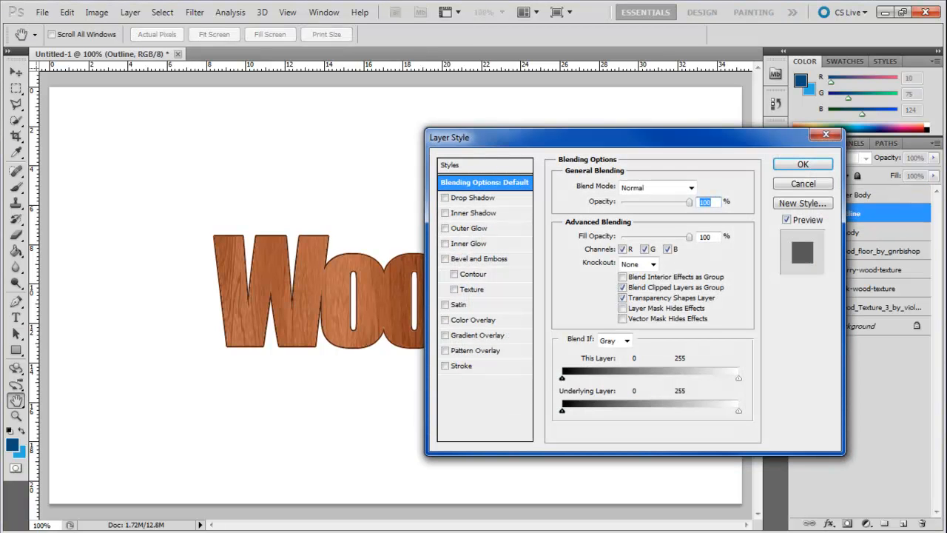
drag(448, 137, 546, 107)
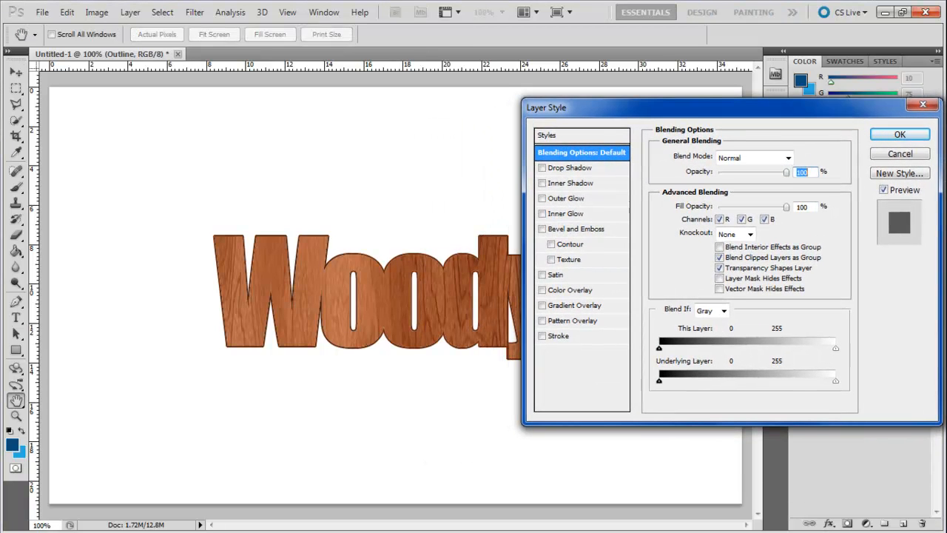
Step: Apply a Pillow Emboss bevel with Contour to the Outline layer and confirm the style
click(541, 228)
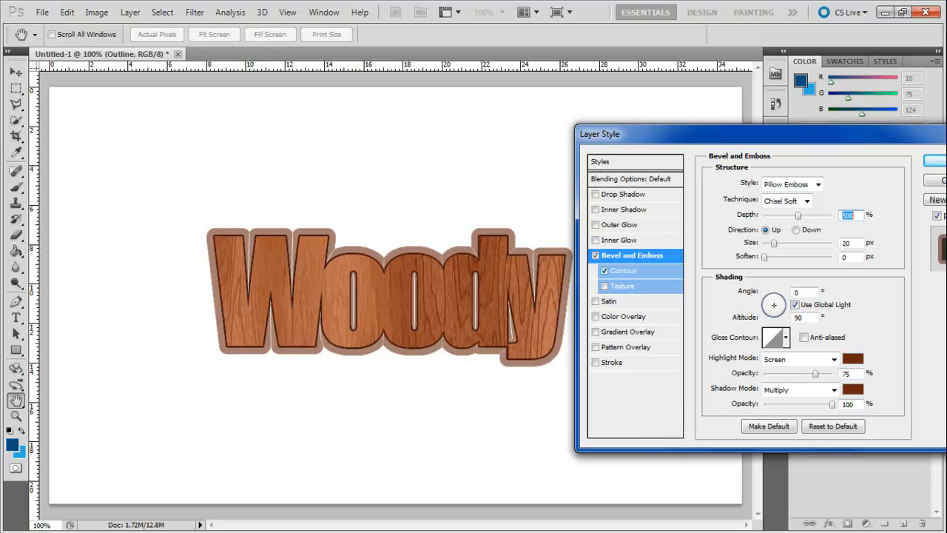
click(625, 269)
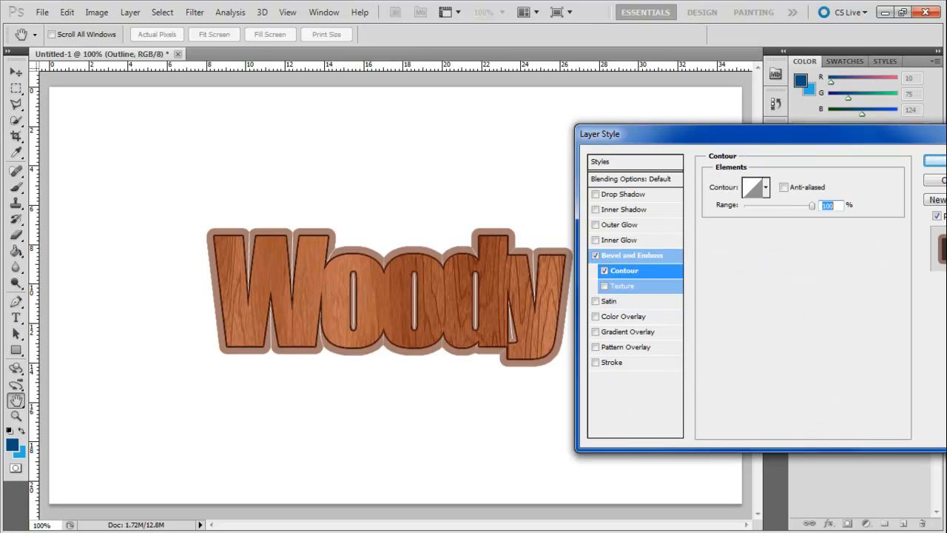
click(632, 255)
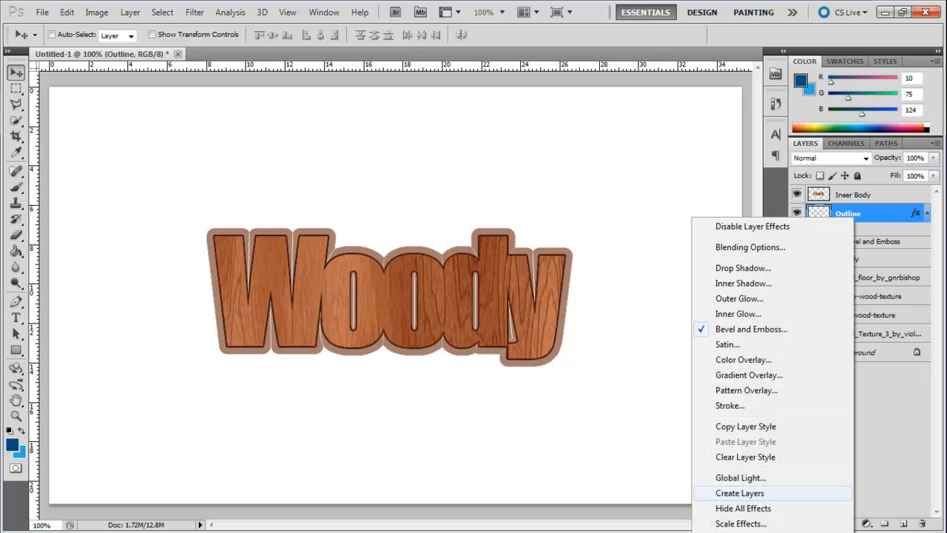
Step: Create separate layers from the Outline's bevel effect, then make Inner Body active
click(740, 493)
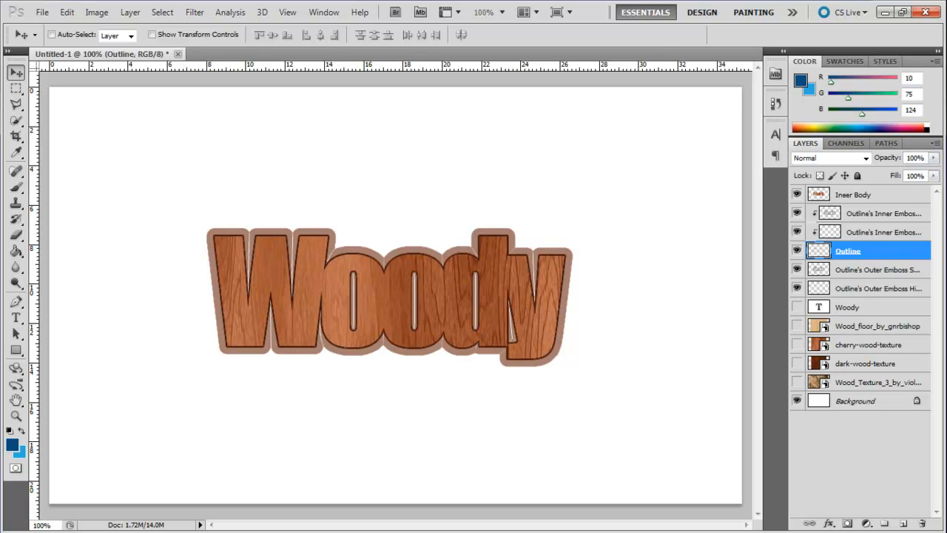
click(855, 194)
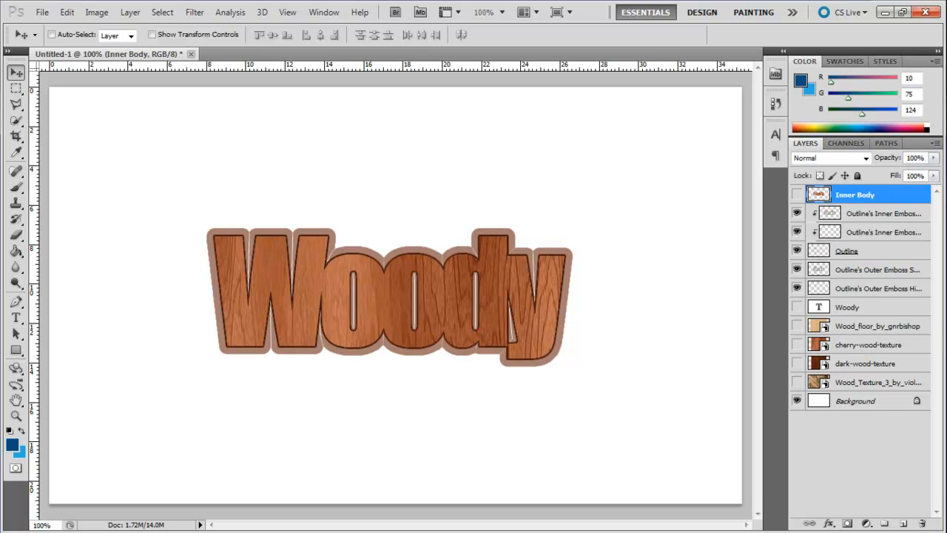
Step: Place the light wood floor texture above the word and set its blend mode into the body
click(879, 269)
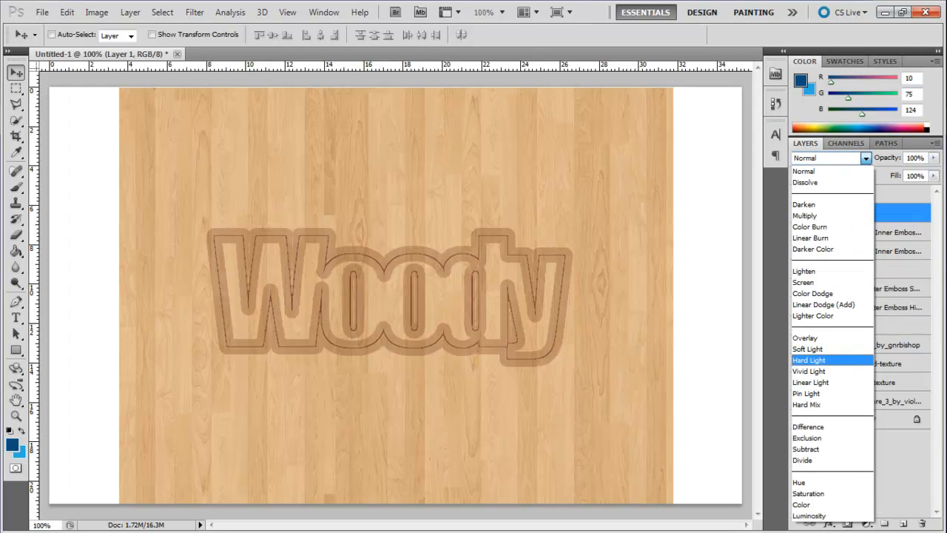
click(808, 359)
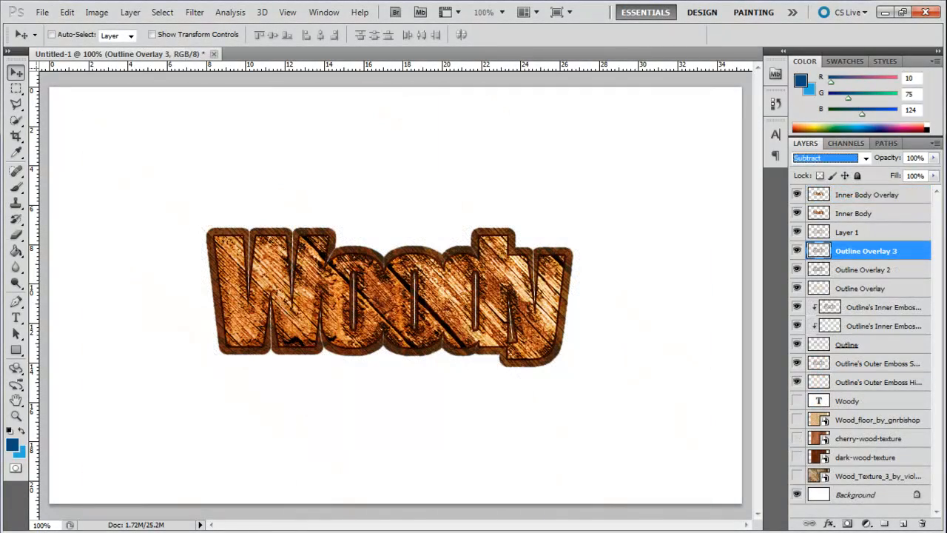
Step: Cycle Outline Overlay 3 through blend modes until it blends by Difference
click(829, 157)
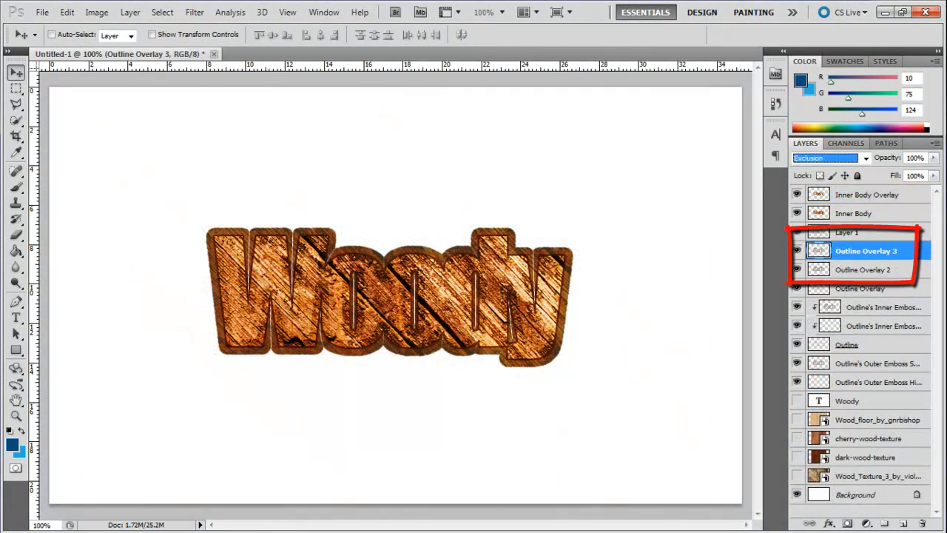
click(826, 157)
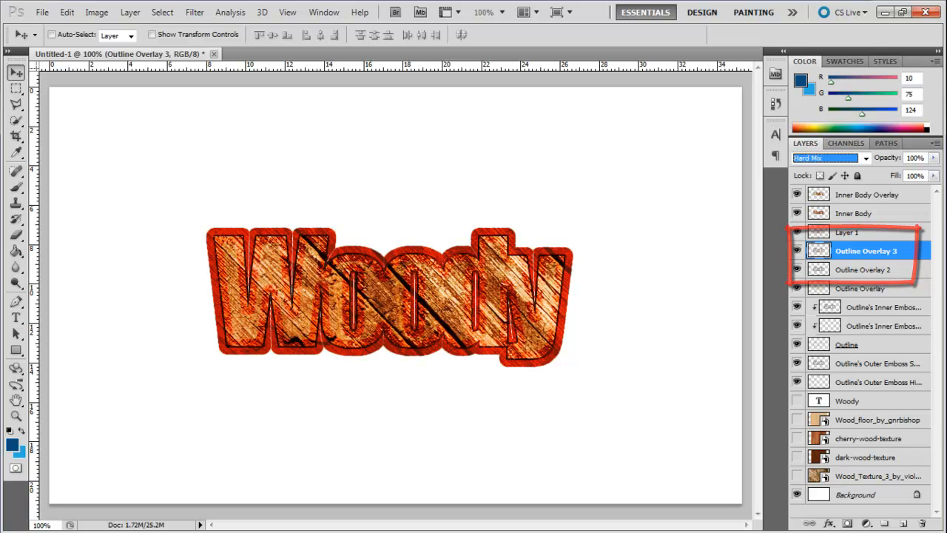
click(829, 157)
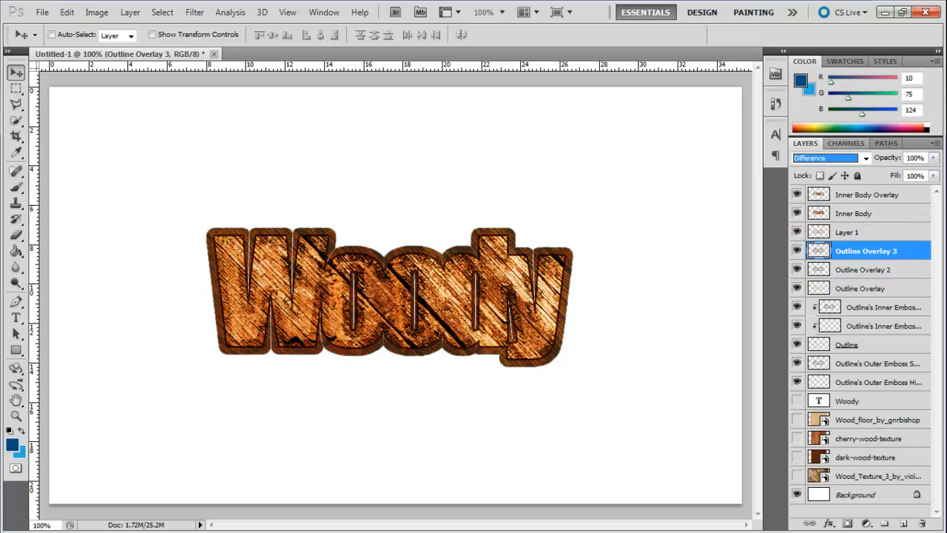
Step: Check the Outline Overlay 2 layer, then make the dark-wood-texture layer active
click(866, 270)
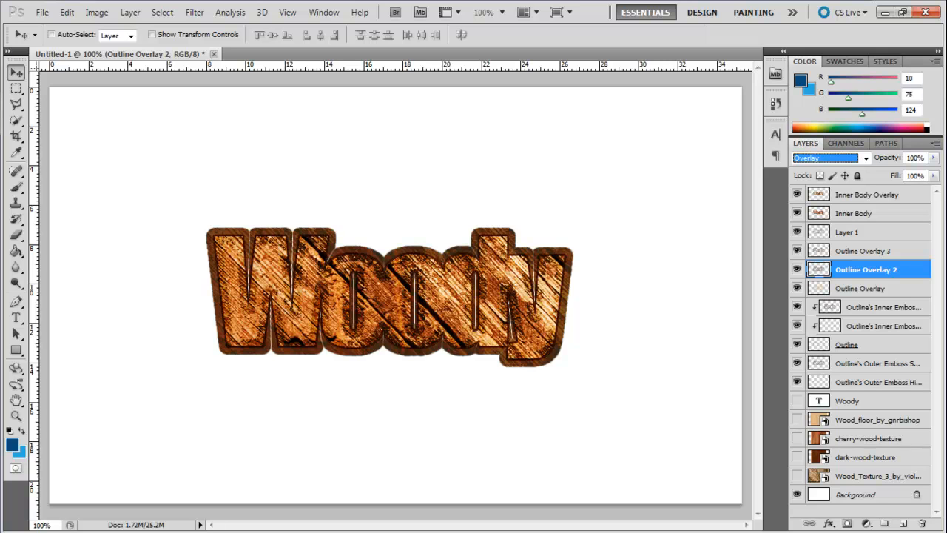
click(869, 456)
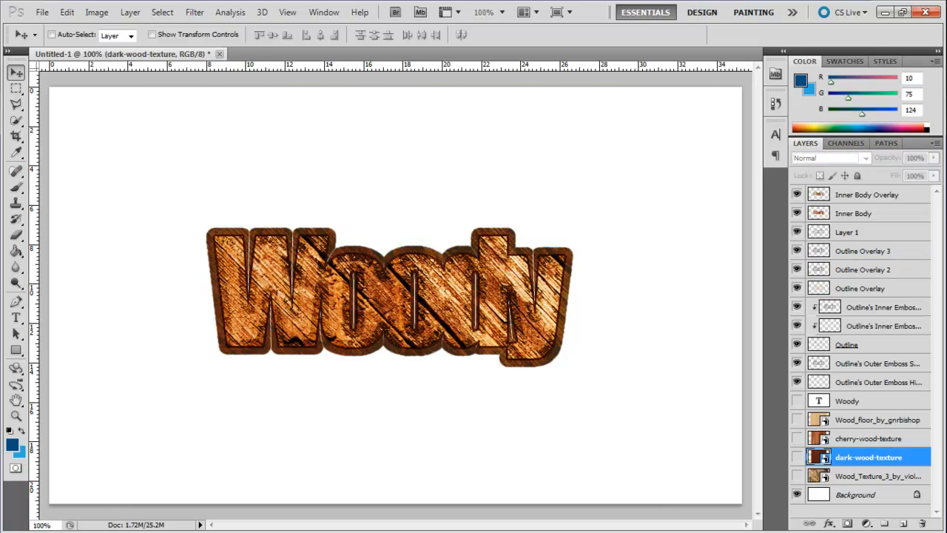